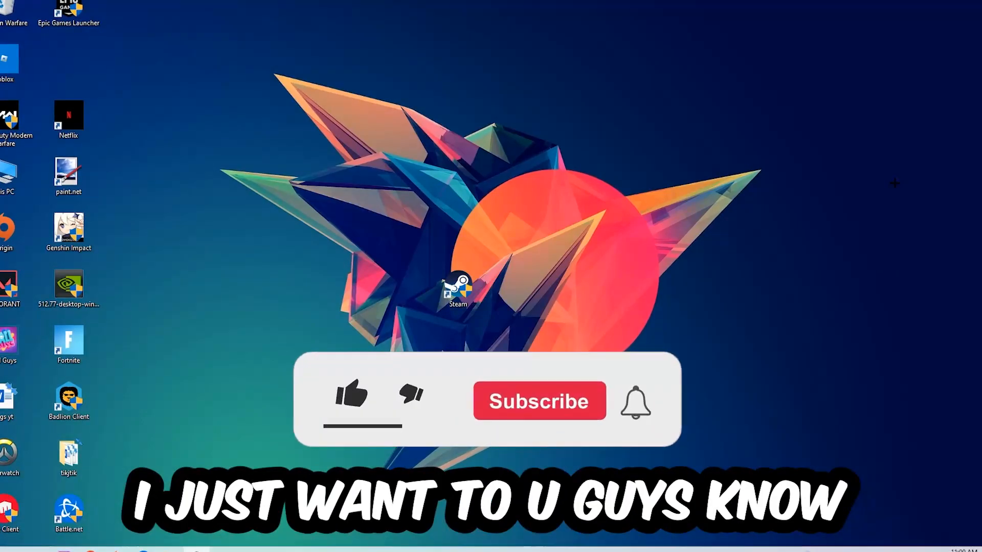
# Open Task Manager at full size on its Processes list.
pyautogui.click(351, 398)
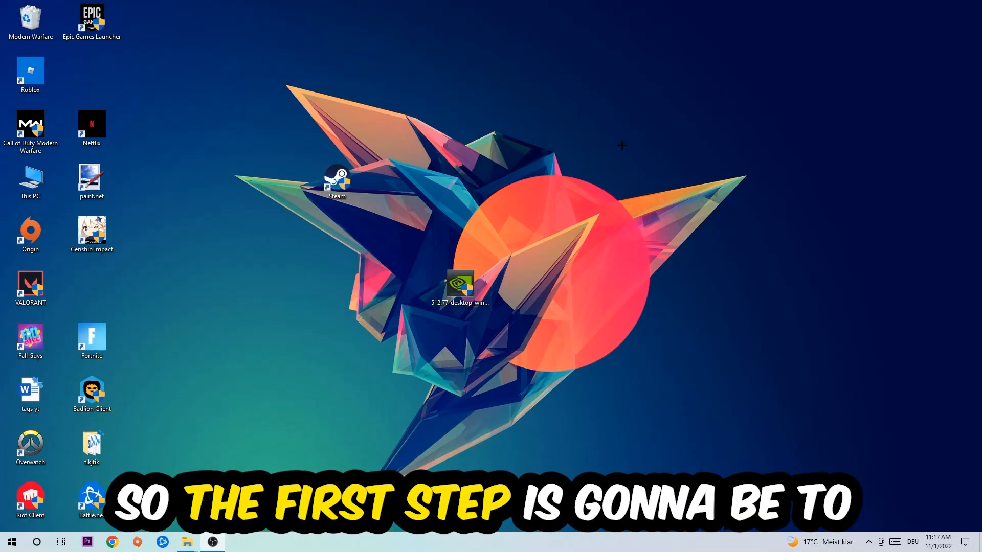
pyautogui.moveTo(630, 138)
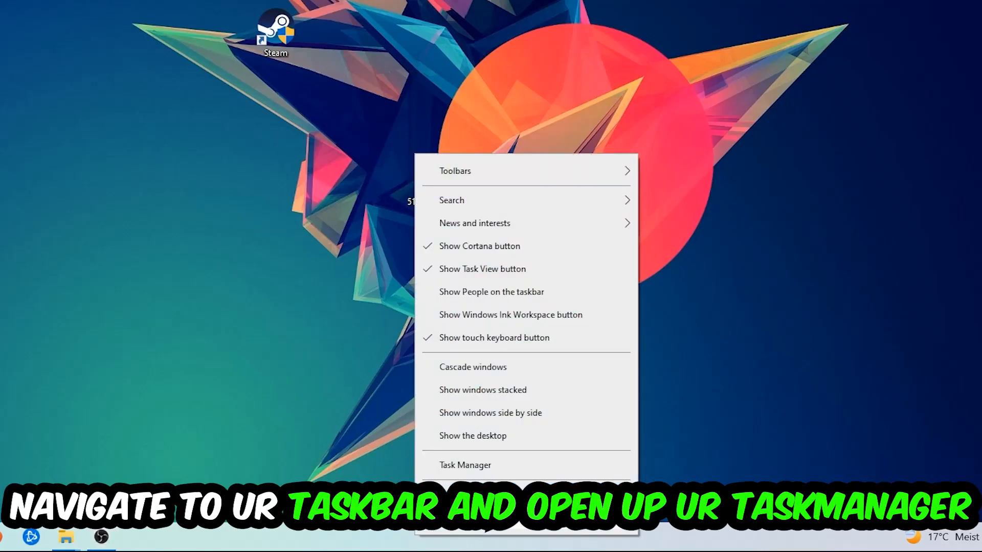
pyautogui.click(465, 465)
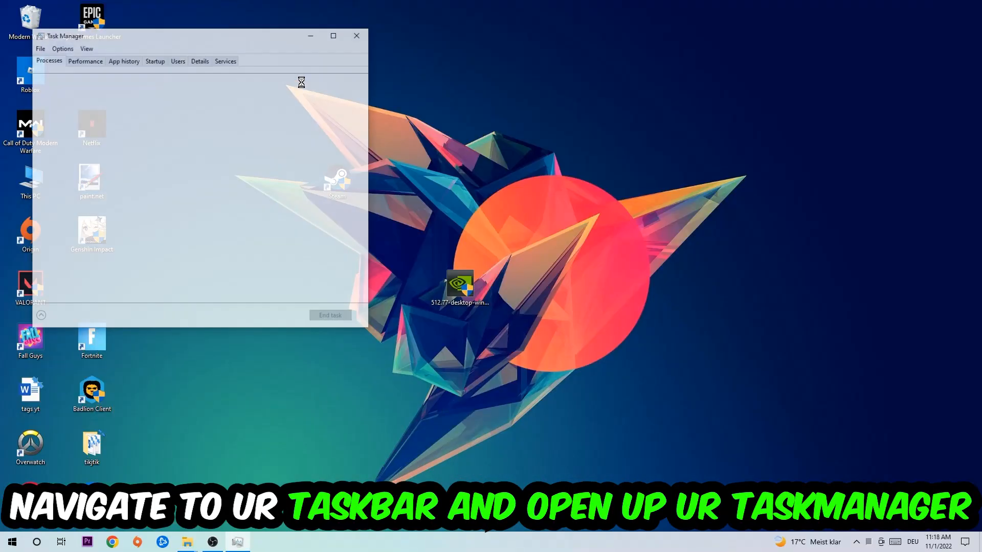
pyautogui.click(333, 35)
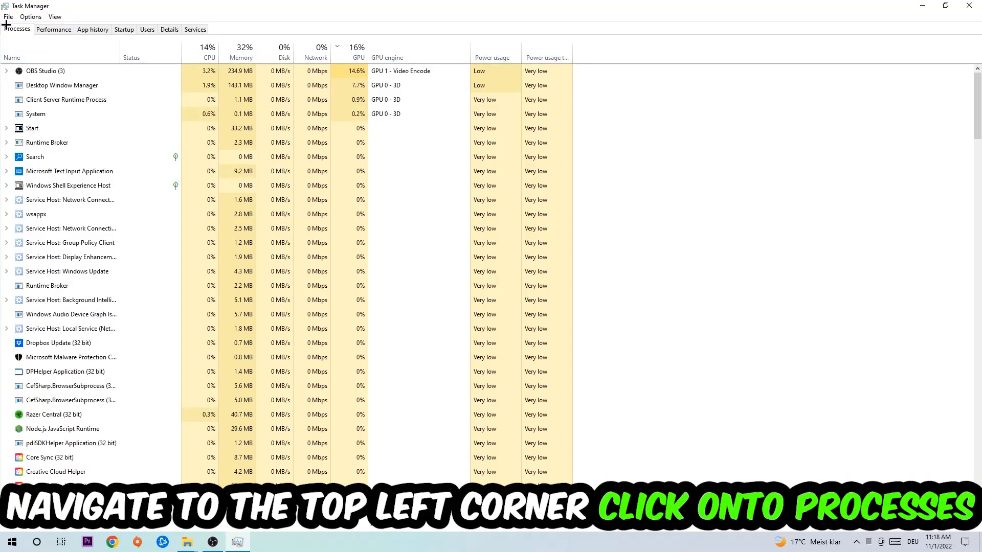
pyautogui.click(70, 257)
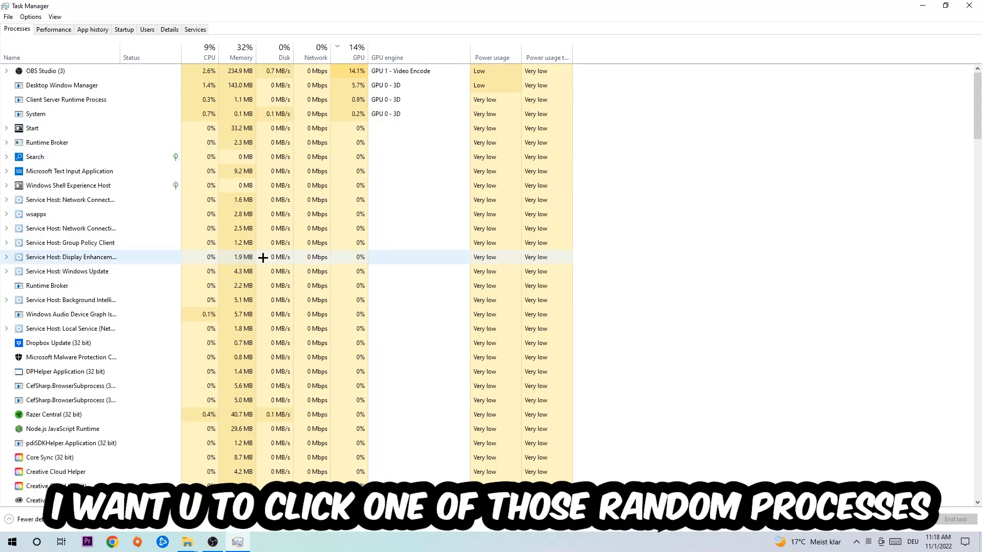
# End the Microsoft Text Input Application process.
pyautogui.click(70, 228)
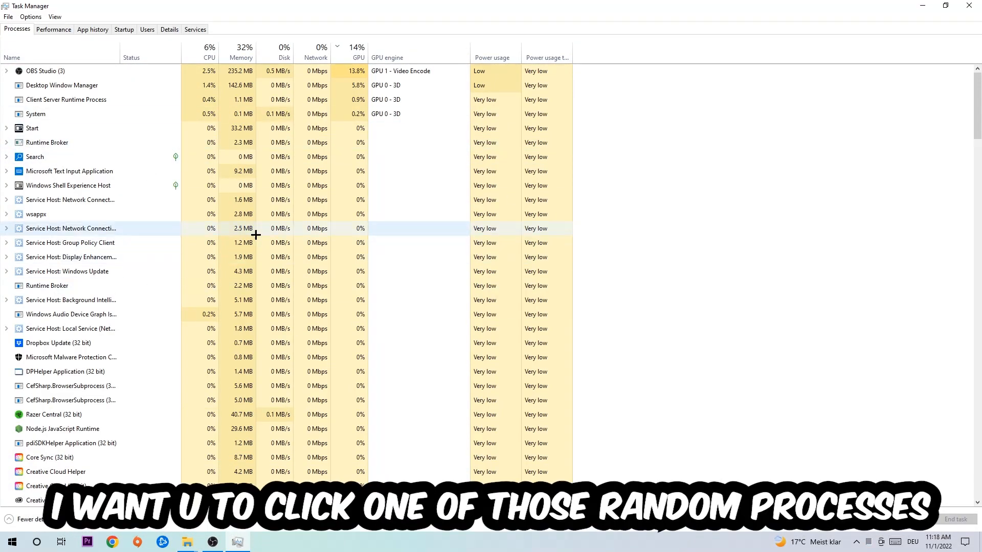
pyautogui.click(69, 171)
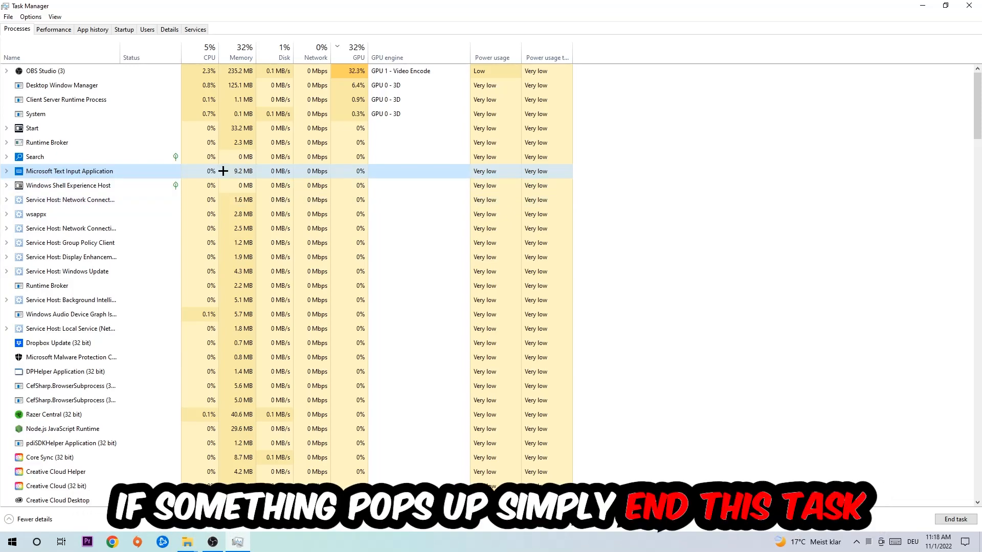
pyautogui.rightClick(69, 171)
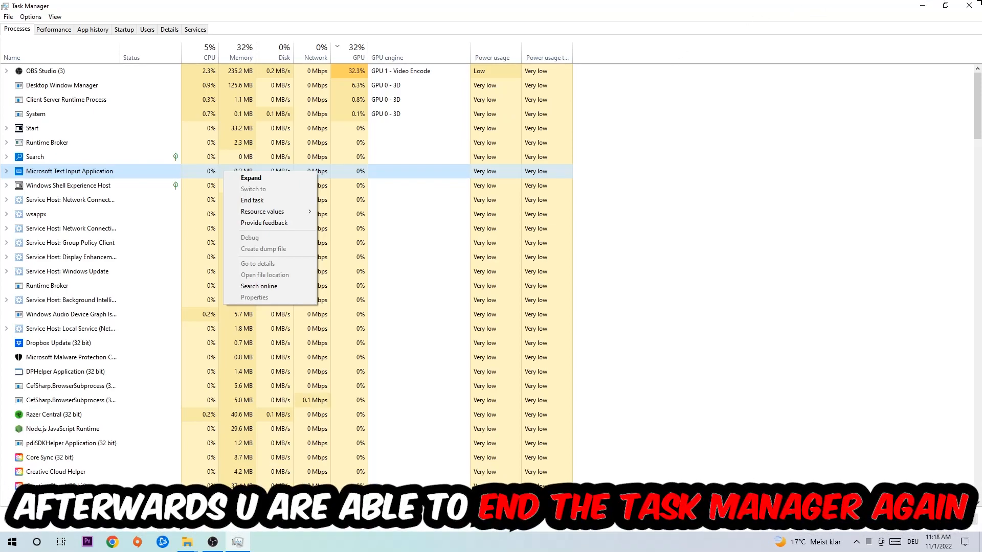
pyautogui.click(252, 199)
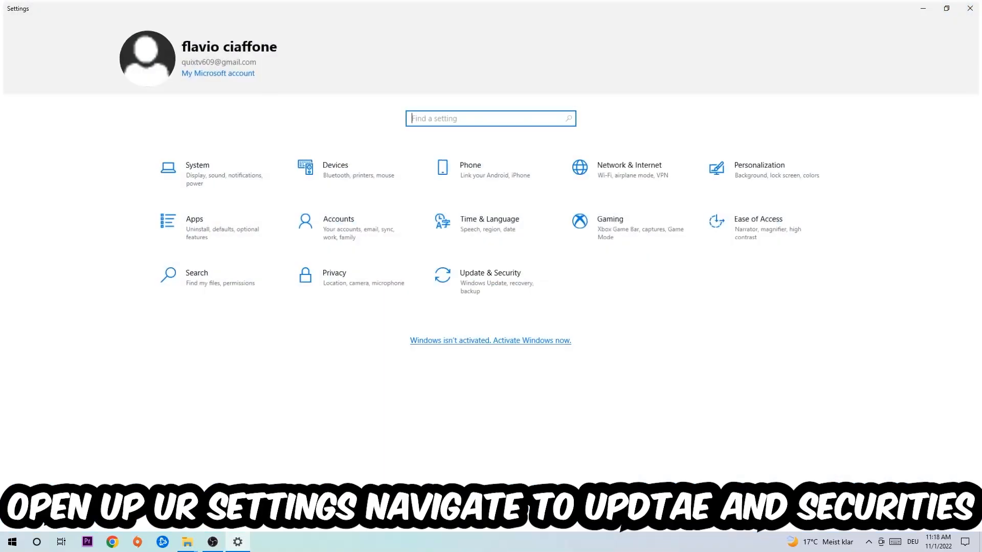
# Open Update & Security in Windows Settings to run Windows Update.
pyautogui.click(490, 277)
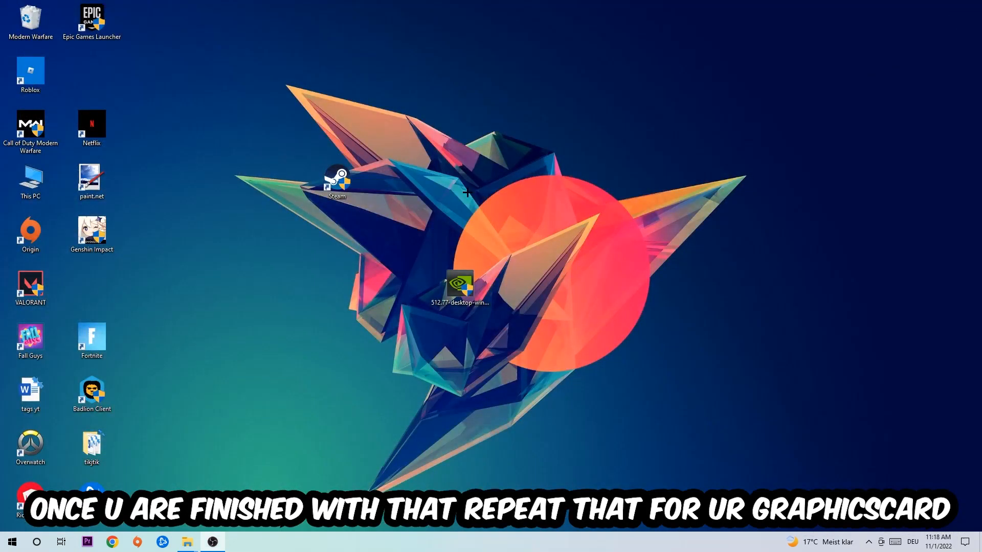
# Return the NVIDIA driver installer to the icon column and move Steam toward the centre.
pyautogui.moveTo(459, 285); pyautogui.dragTo(337, 285)
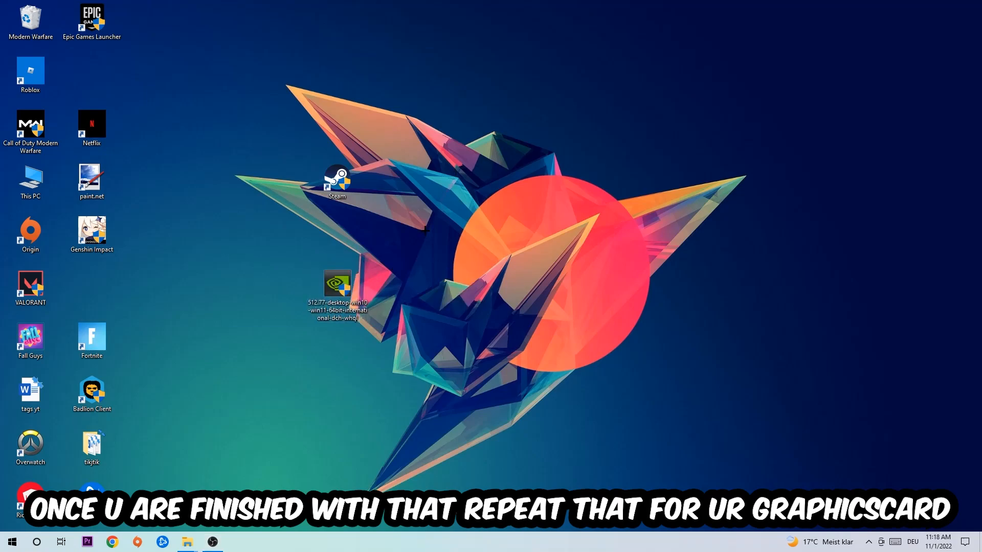
pyautogui.moveTo(337, 288); pyautogui.dragTo(460, 295)
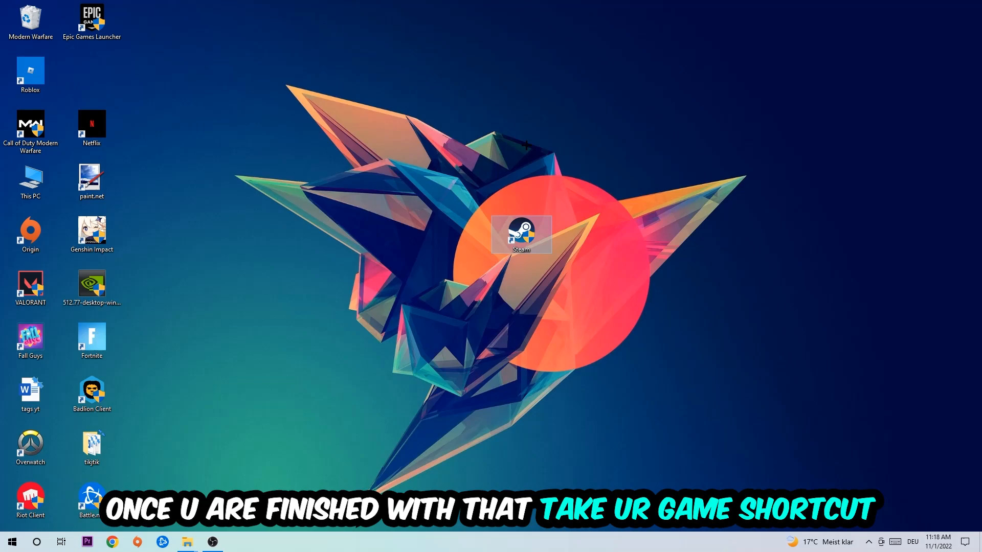
pyautogui.moveTo(522, 234); pyautogui.dragTo(460, 235)
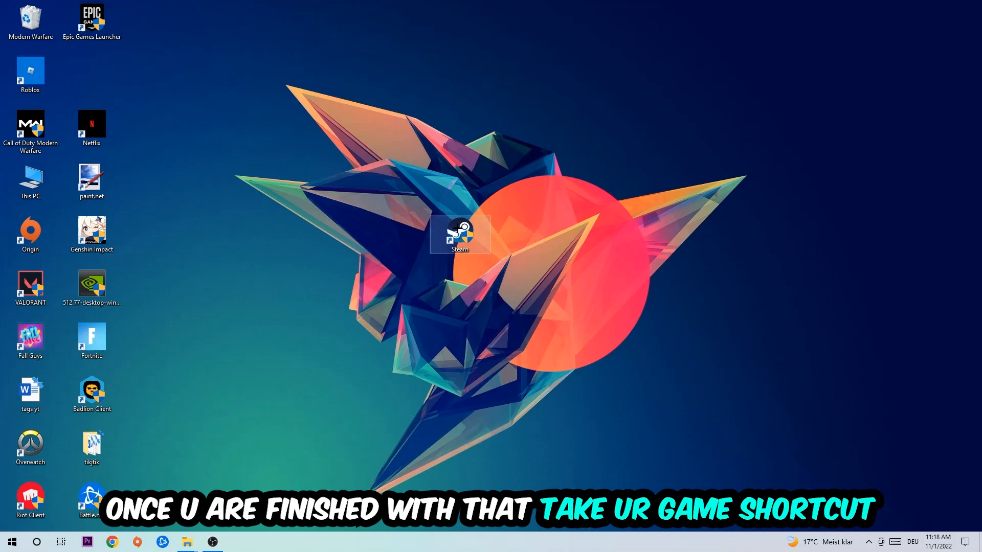
# In Steam shortcut Properties, set Windows 8 compatibility mode and Run as administrator.
pyautogui.rightClick(460, 235)
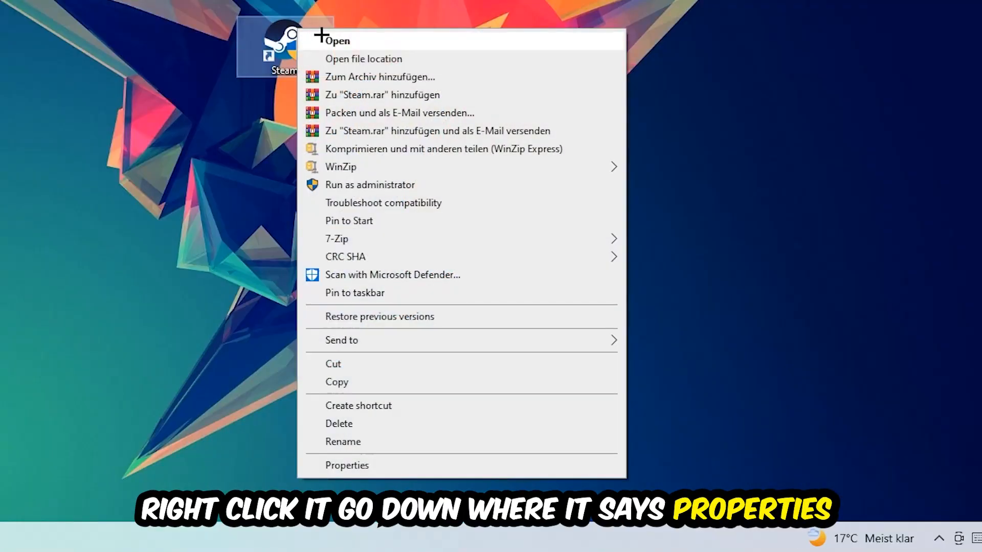
pyautogui.click(347, 465)
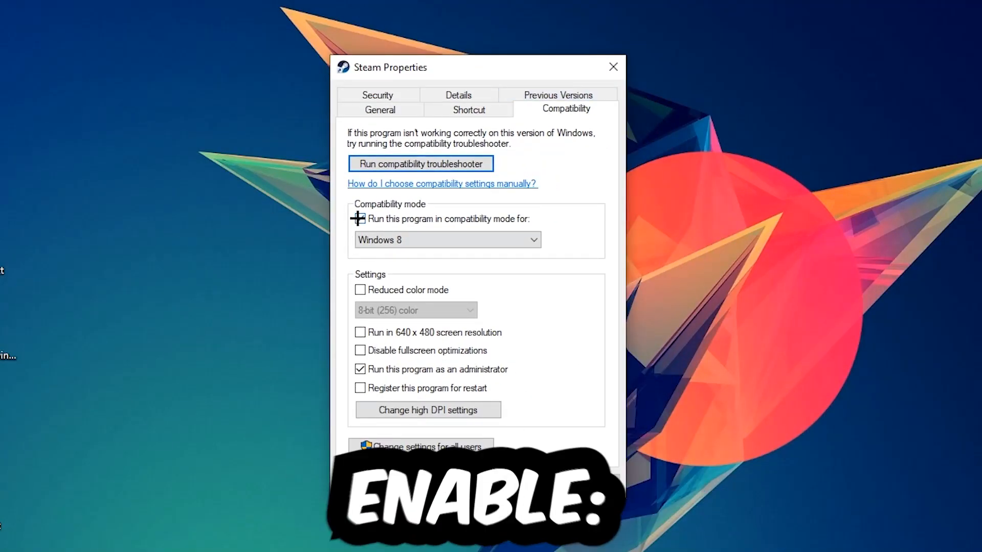
pyautogui.click(360, 218)
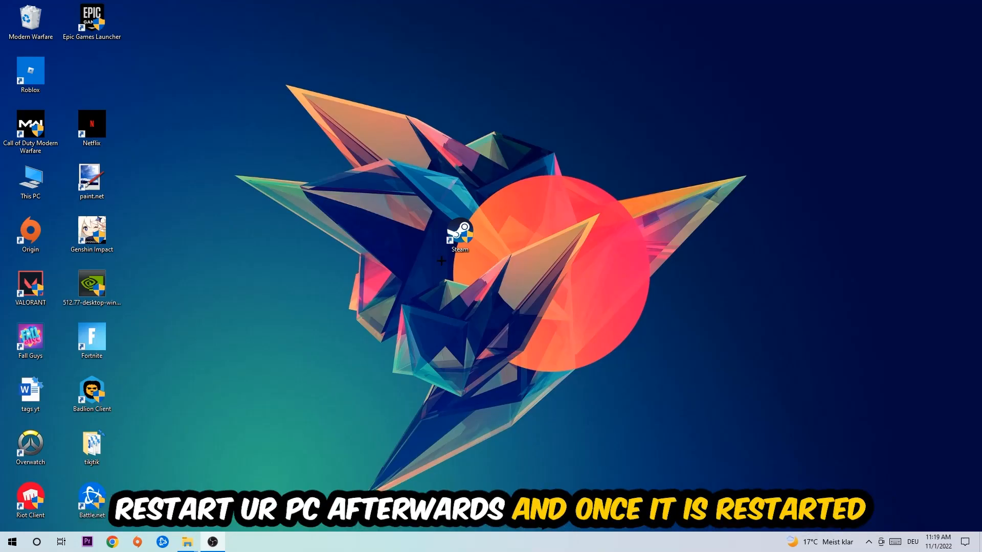
# Drag the shielded Steam shortcut up toward the top of the desktop.
pyautogui.moveTo(459, 237); pyautogui.dragTo(398, 128)
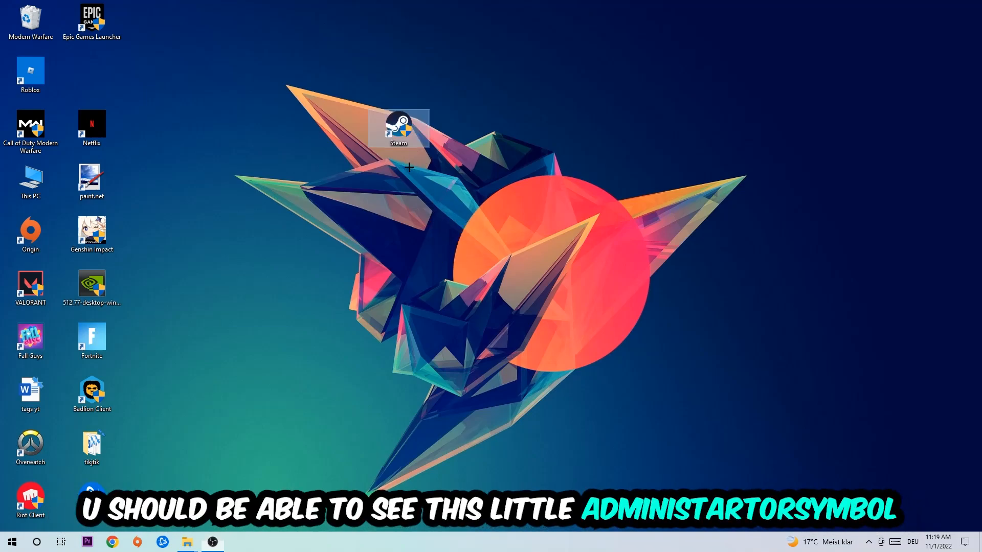
pyautogui.moveTo(413, 131)
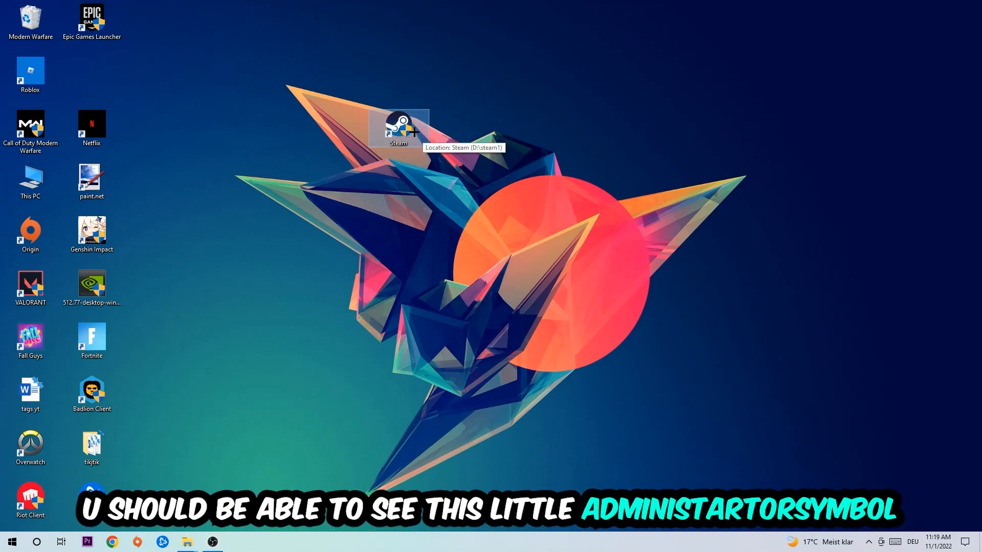